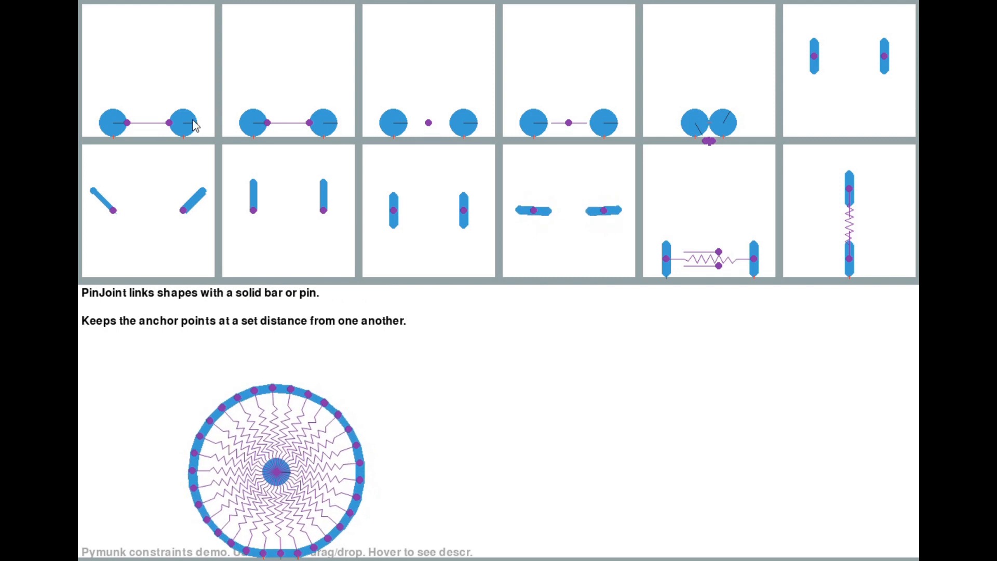
mouse_move(384, 87)
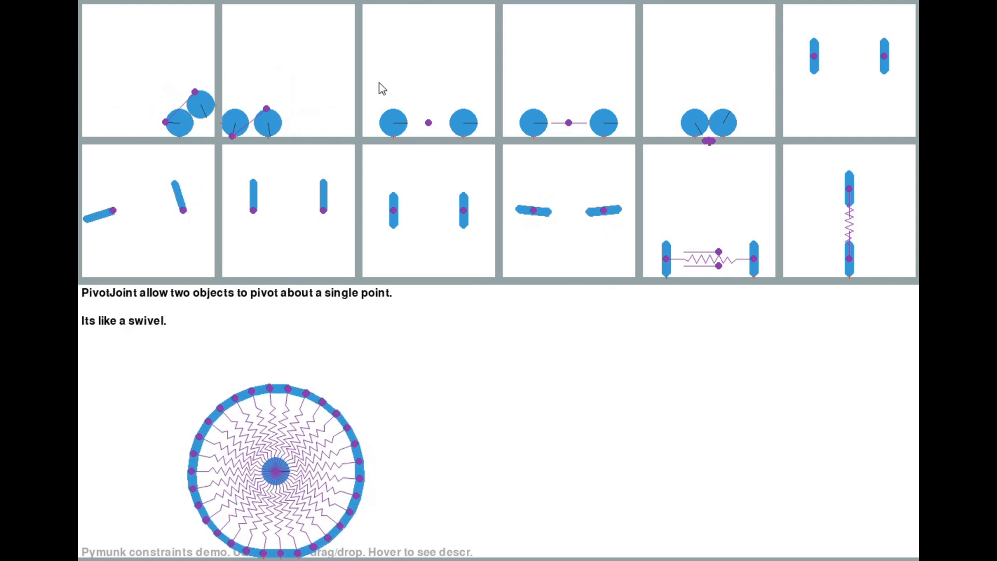
mouse_move(572, 46)
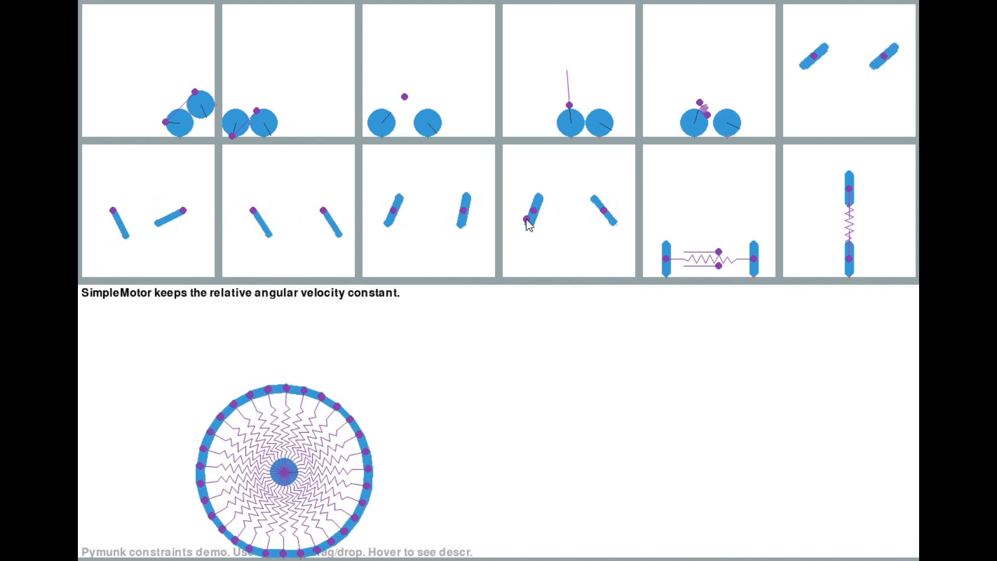
mouse_move(691, 176)
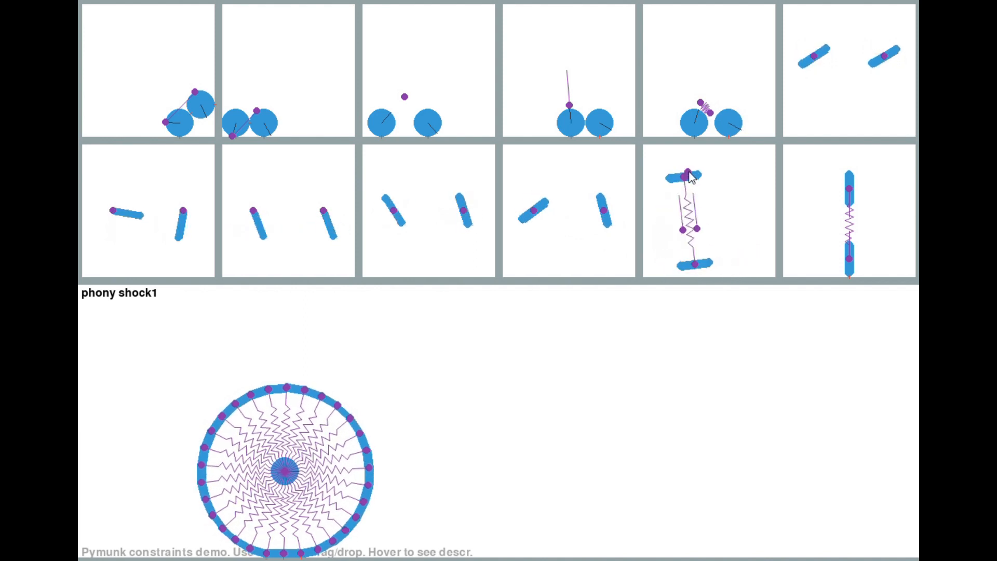